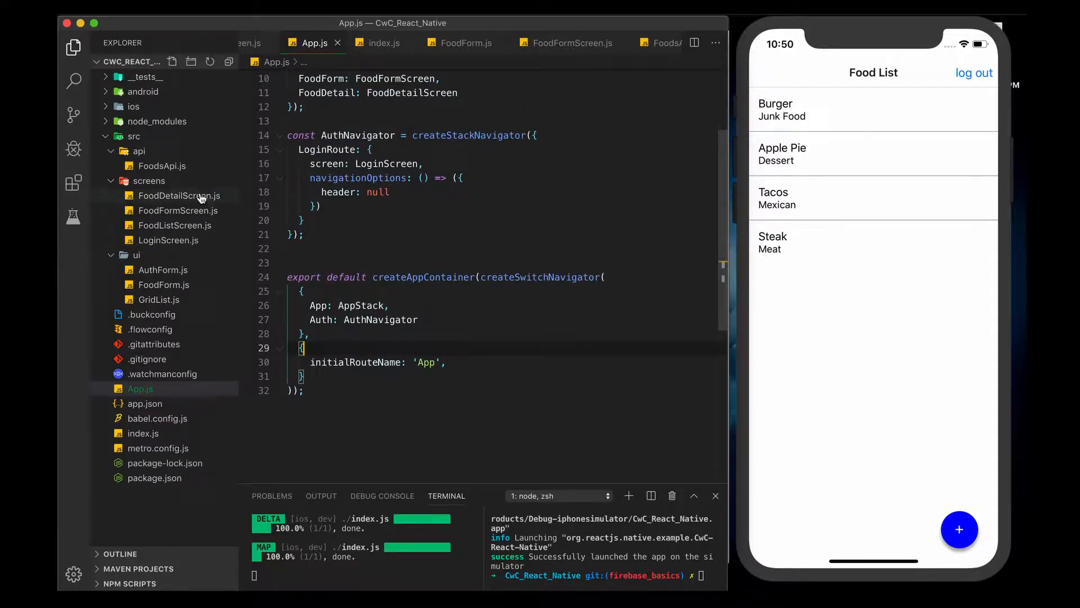
In FoodListScreen.js, navigate to FoodForm with params {foodAddedCallback: this.onFoodAdded}.
{"action": "left_click", "coordinate": [179, 195]}
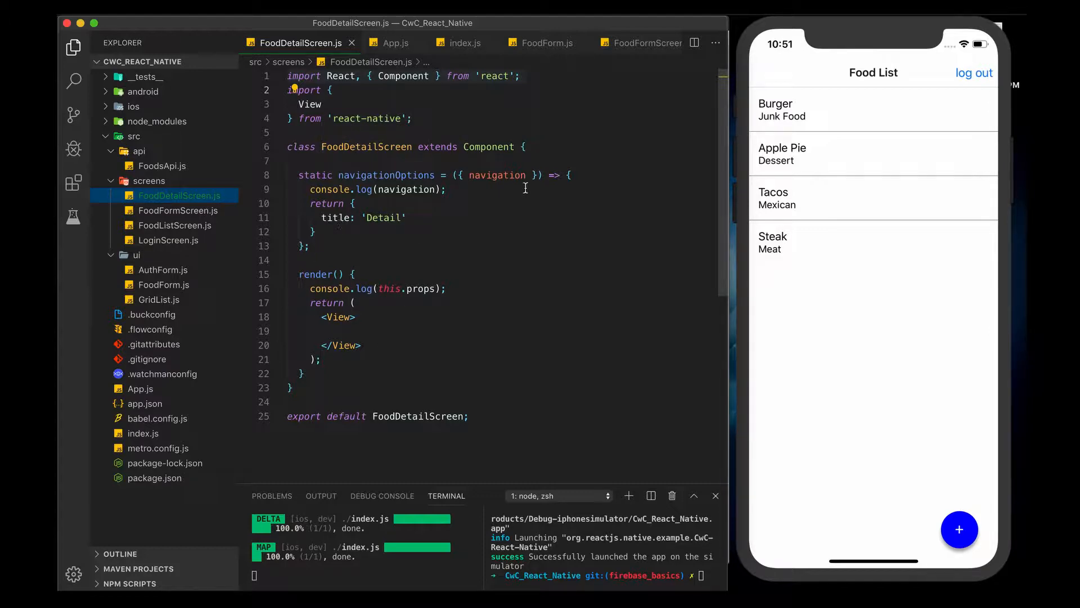
{"action": "left_click", "coordinate": [140, 389]}
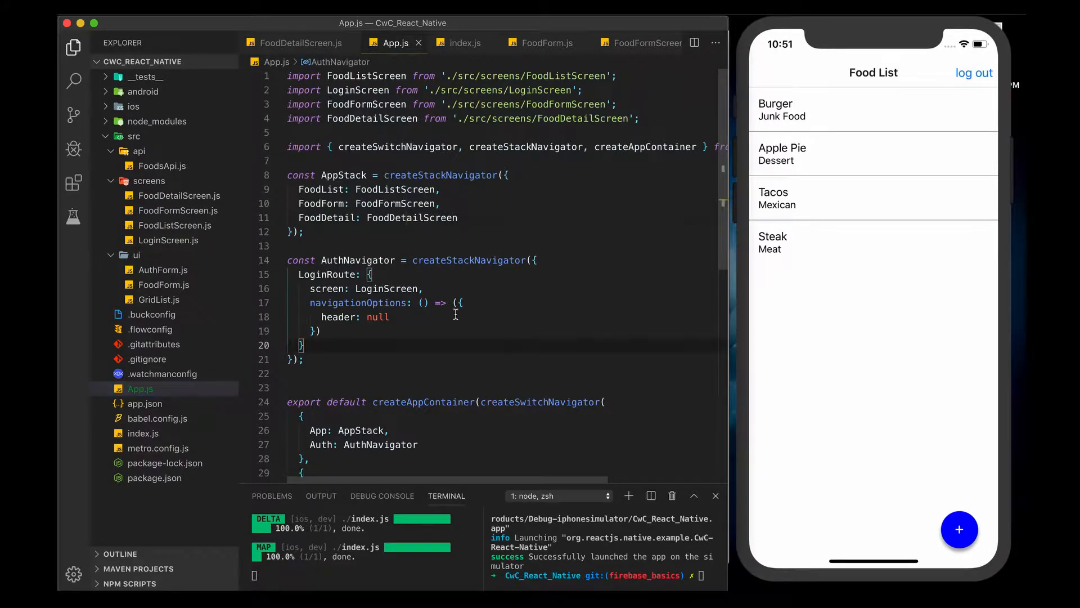
{"action": "left_click", "coordinate": [175, 225]}
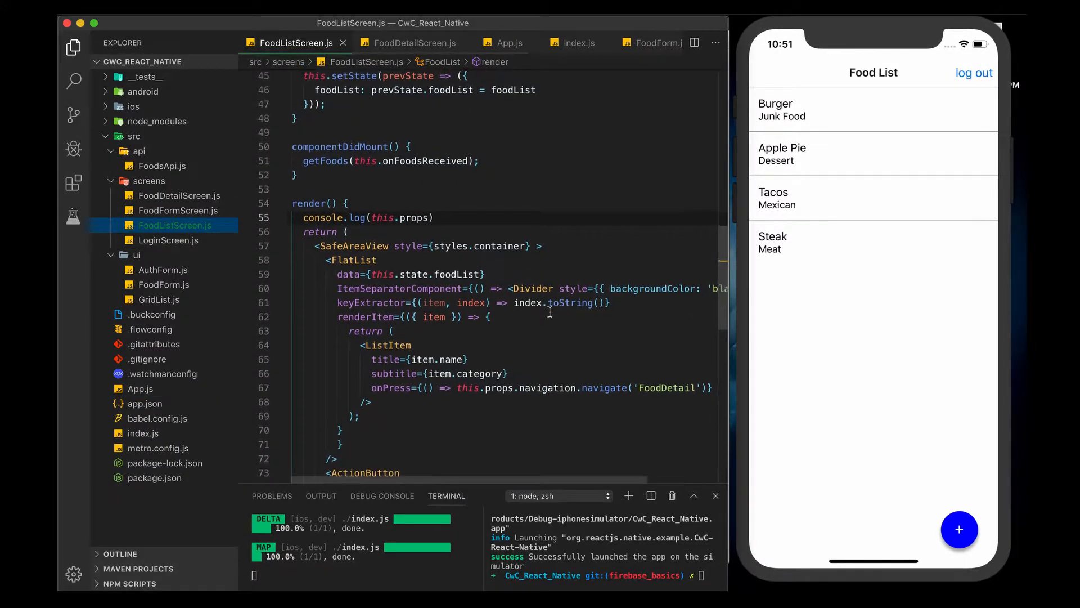
{"action": "scroll", "scroll_direction": "down", "scroll_amount": 3}
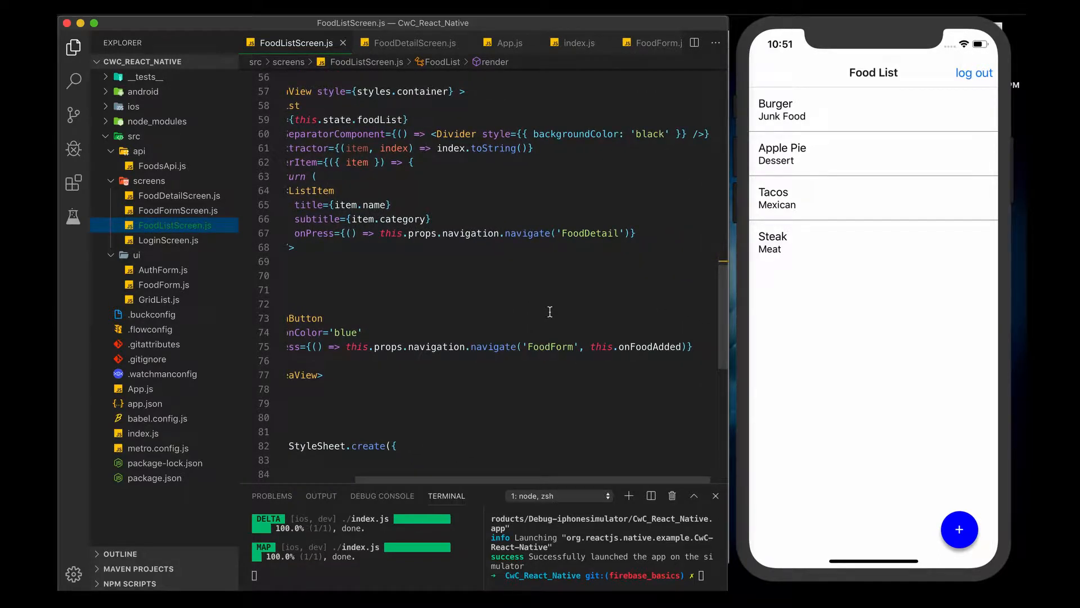
{"action": "mouse_move", "coordinate": [579, 343]}
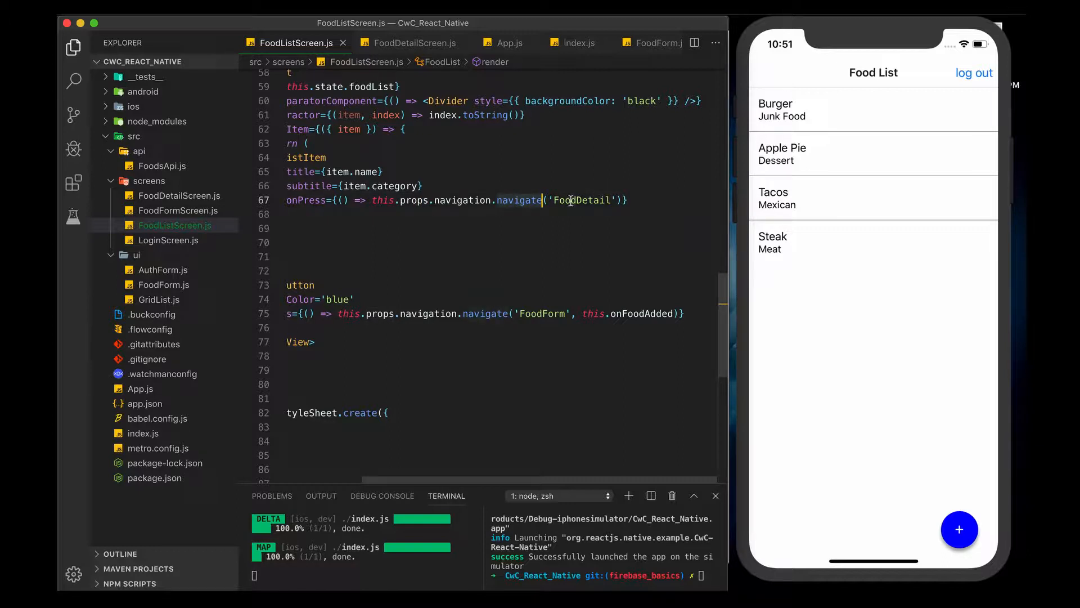
{"action": "scroll", "scroll_direction": "down", "scroll_amount": 3}
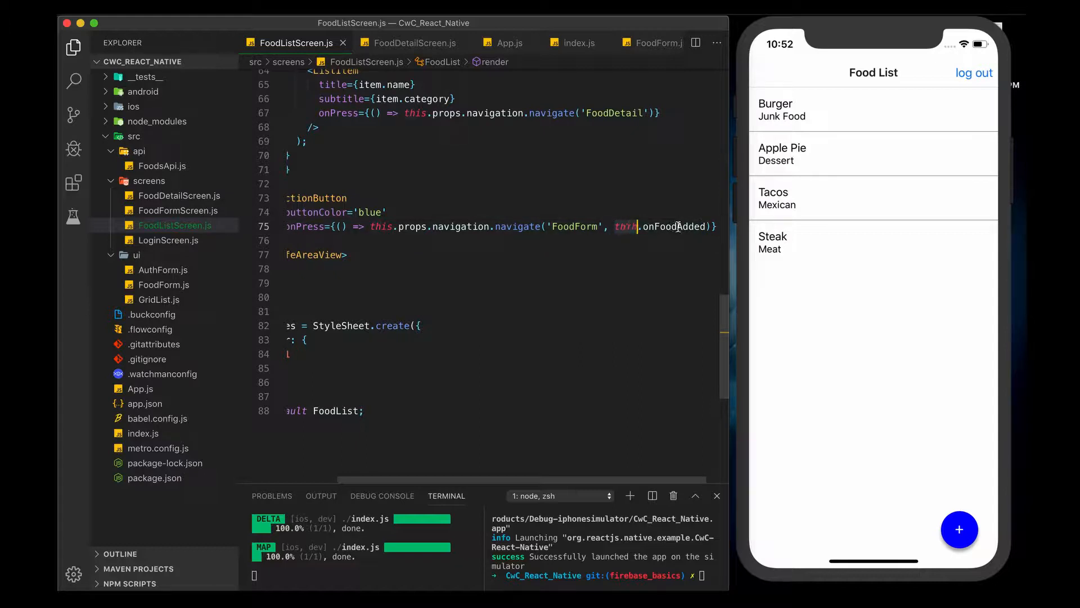
{"action": "type", "text": "{}"}
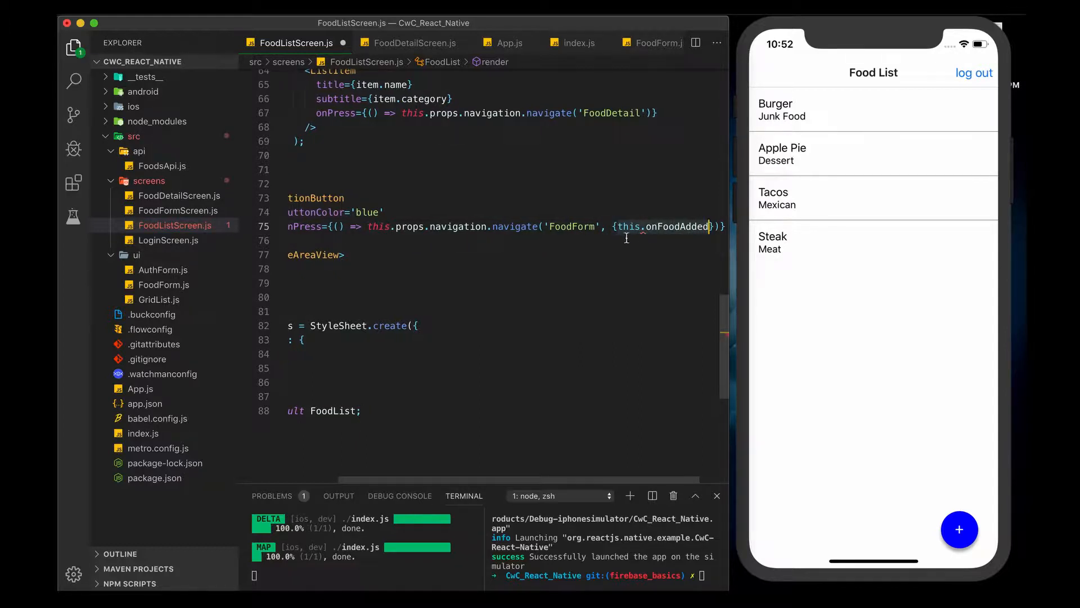
{"action": "type", "text": "foodAddedCallback:"}
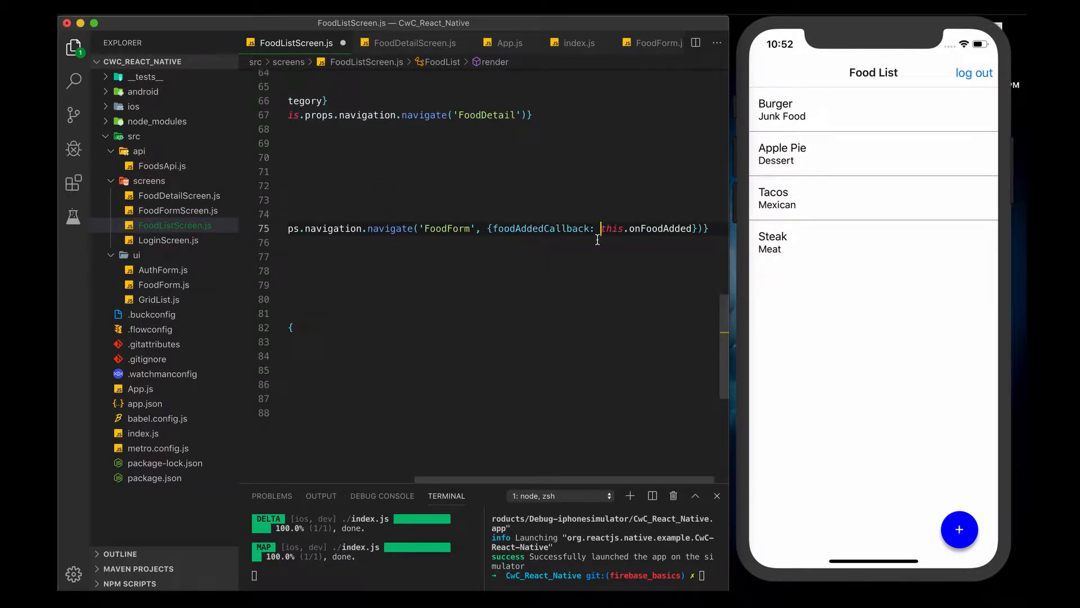
{"action": "mouse_move", "coordinate": [540, 228]}
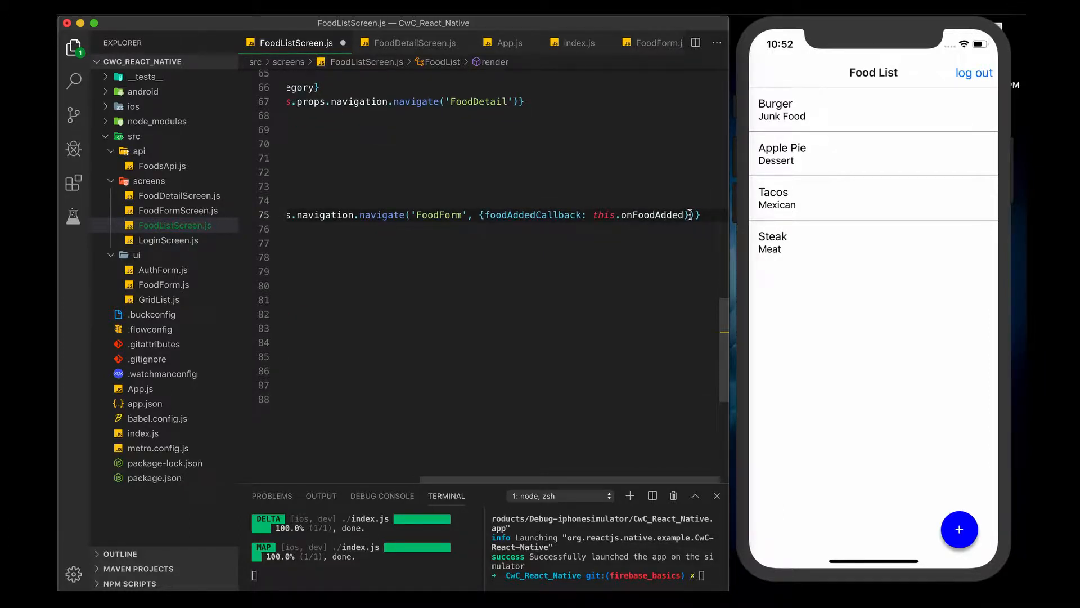
{"action": "type", "text": ","}
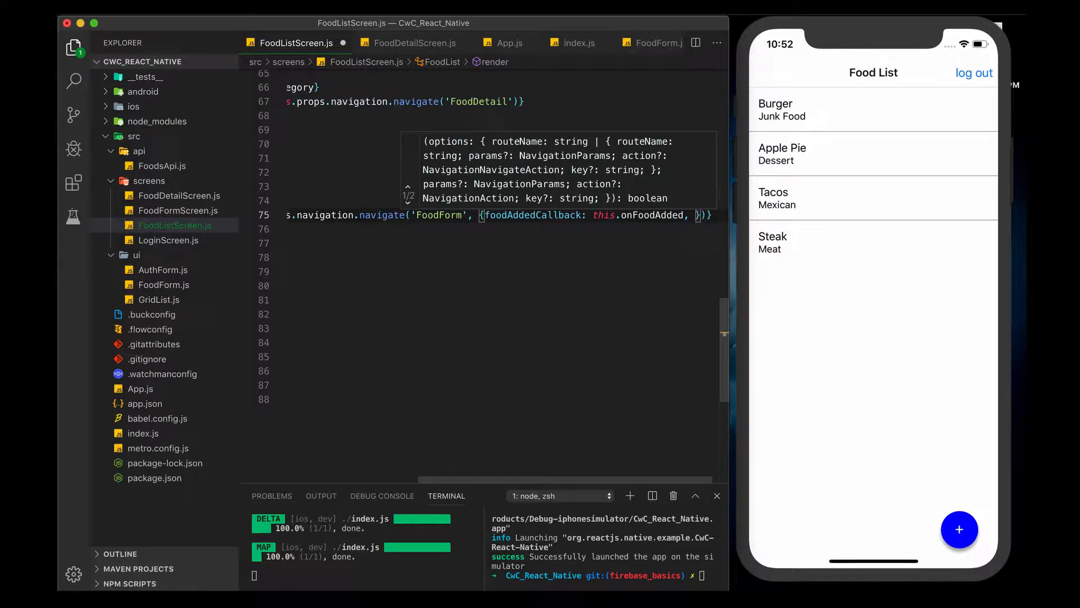
{"action": "type", "text": "d"}
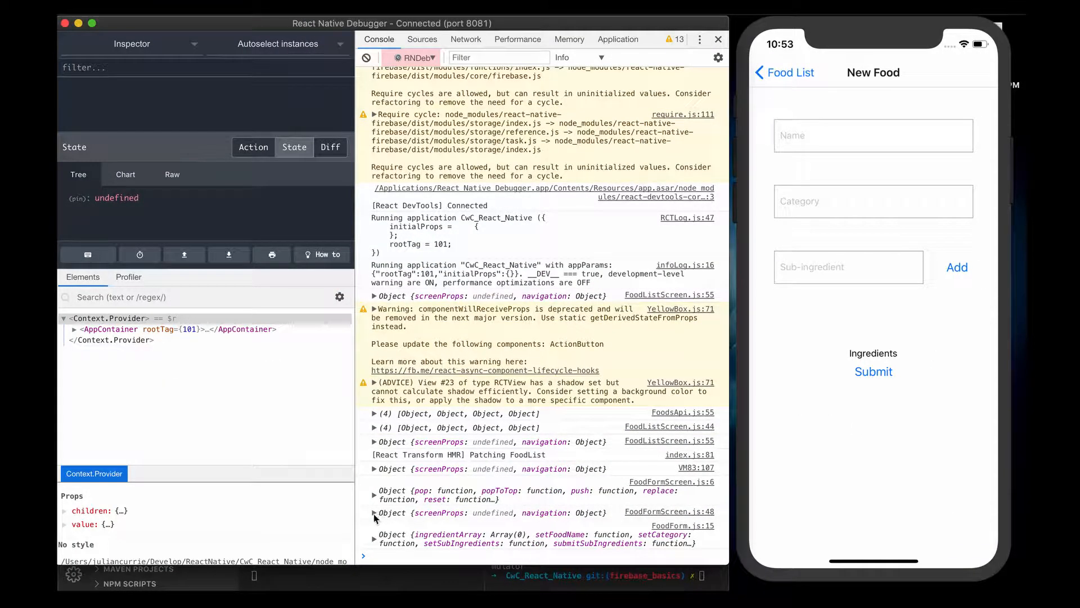
Expand the FoodFormScreen.js:48 props log down to navigation state params, showing foodAddedCallback.
{"action": "left_click", "coordinate": [375, 512]}
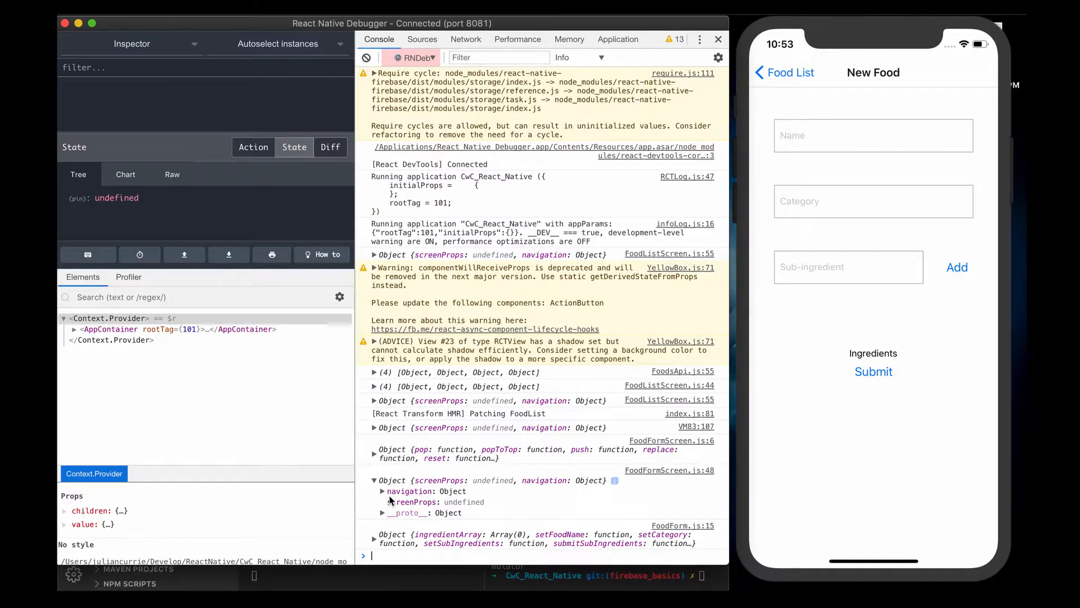
{"action": "left_click", "coordinate": [383, 491]}
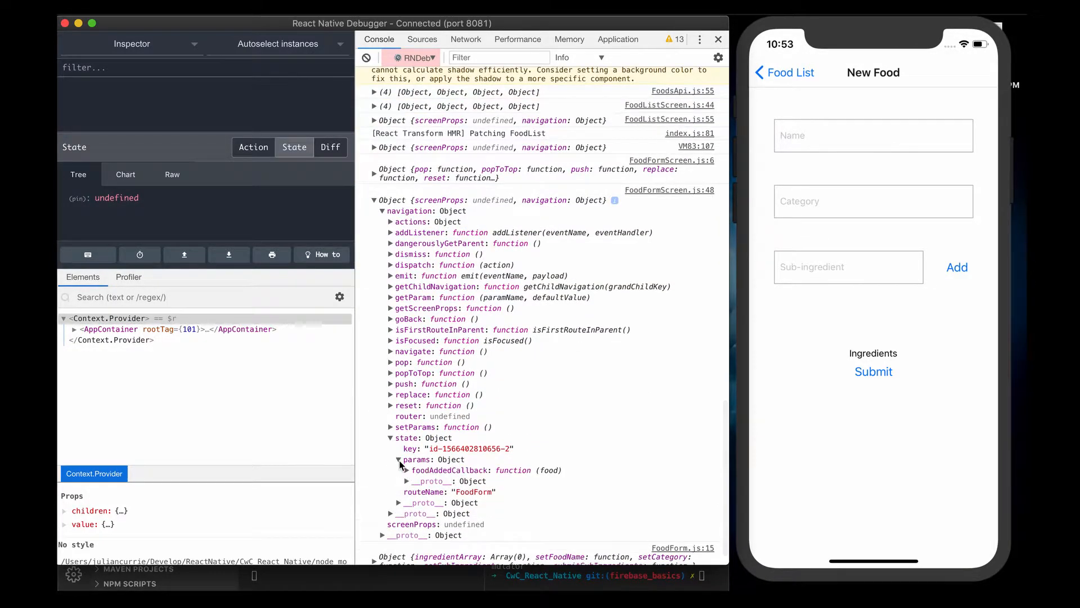
{"action": "mouse_move", "coordinate": [450, 470]}
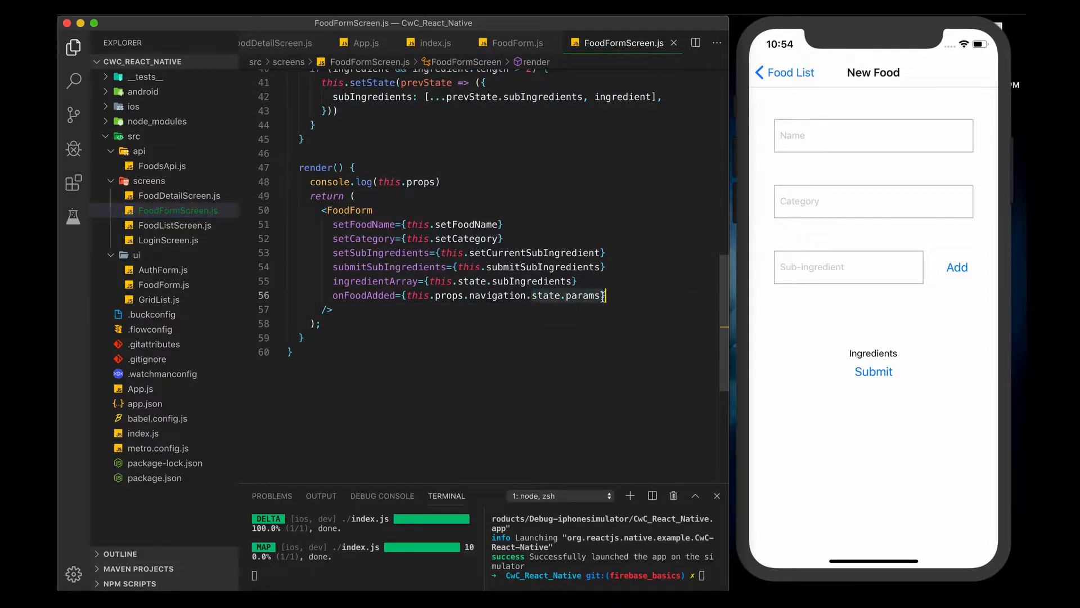
Set the form's onFoodAdded prop to this.props.navigation.getParam('foodAddedCallback').
{"action": "type", "text": "get"}
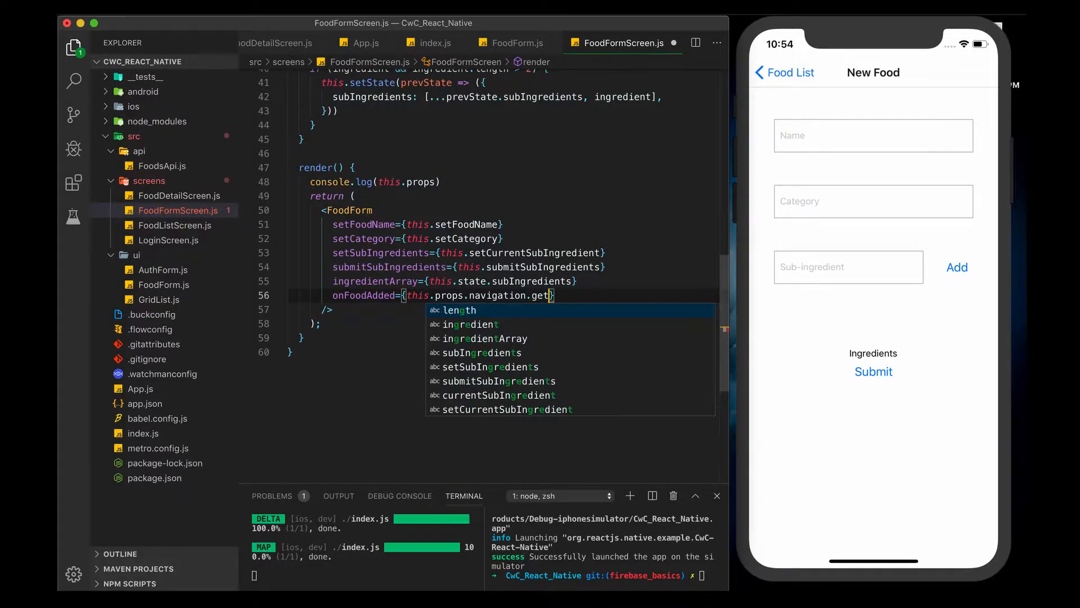
{"action": "type", "text": "Para"}
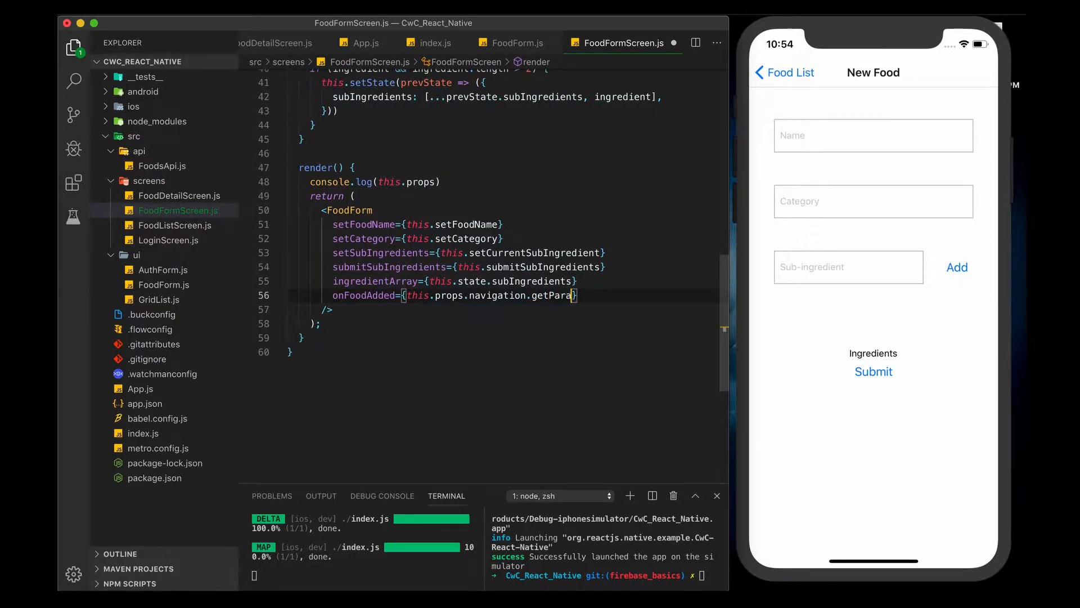
{"action": "type", "text": "('f"}
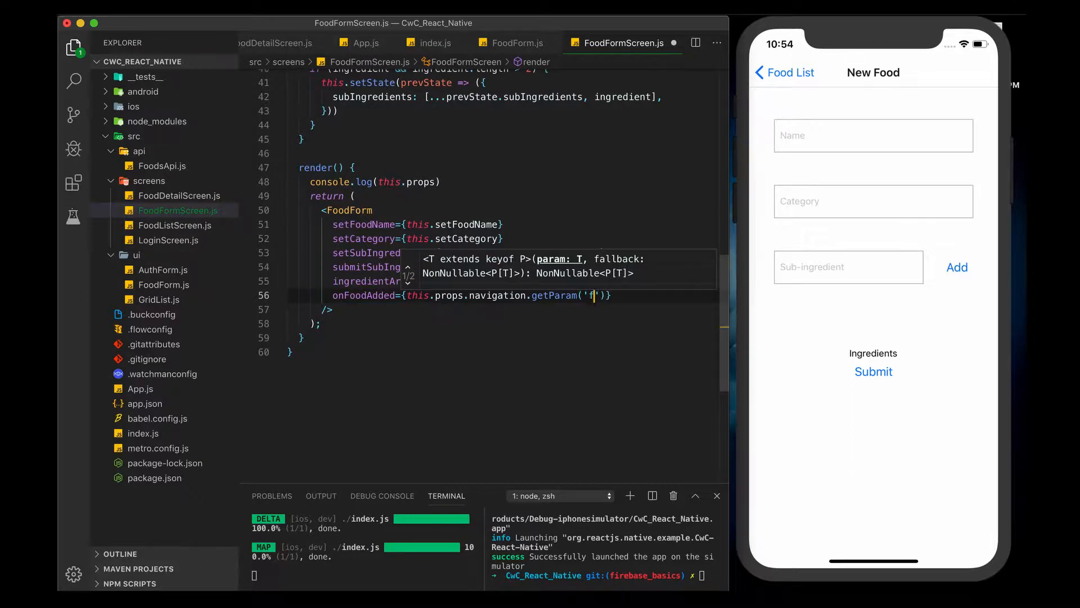
{"action": "type", "text": "oodAdded"}
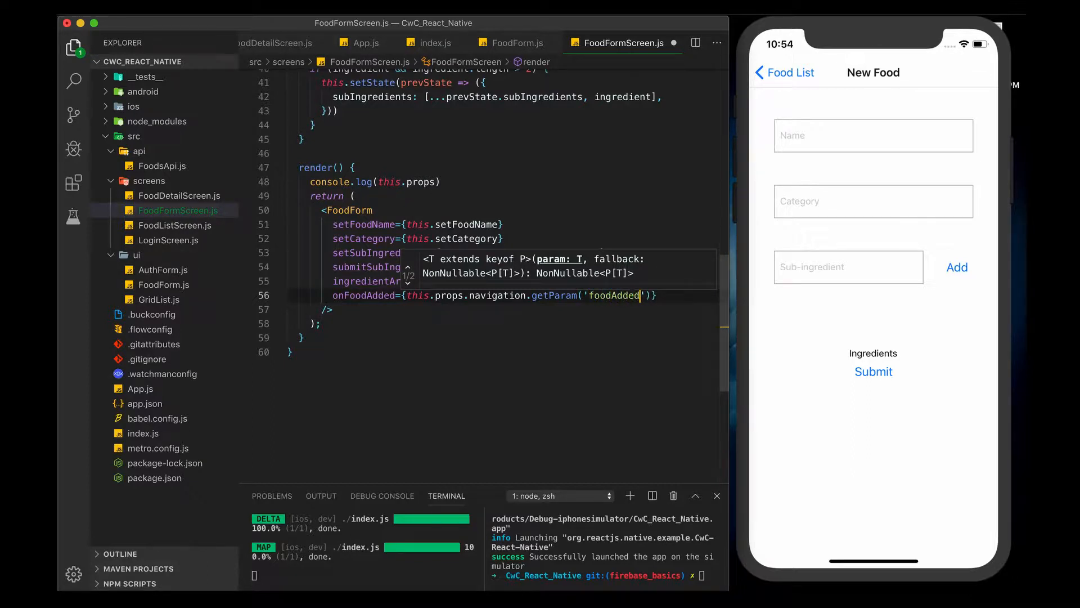
{"action": "type", "text": "Callback"}
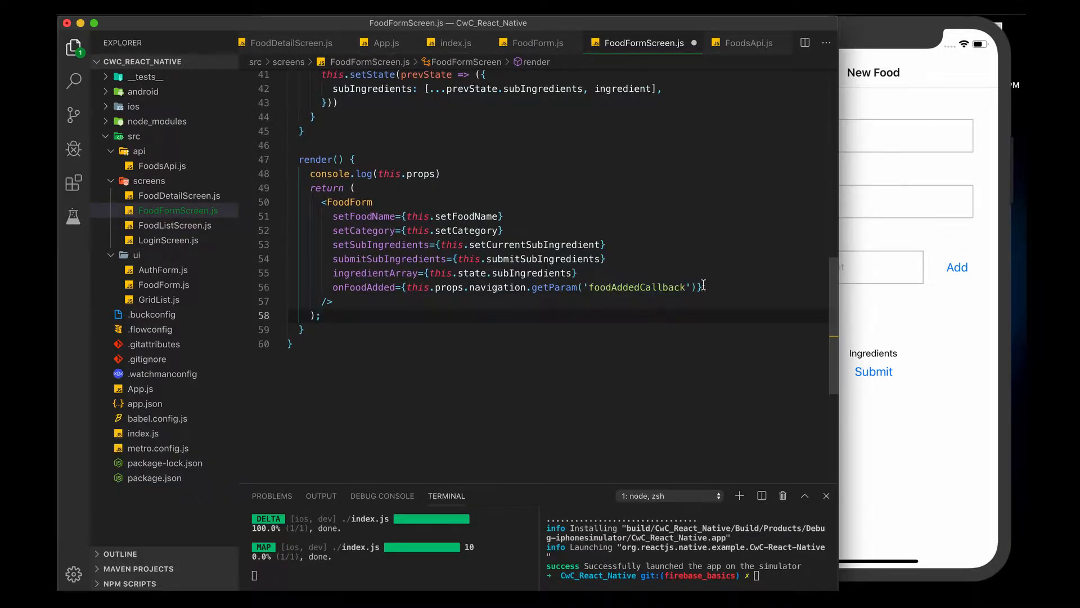
{"action": "type", "text": ","}
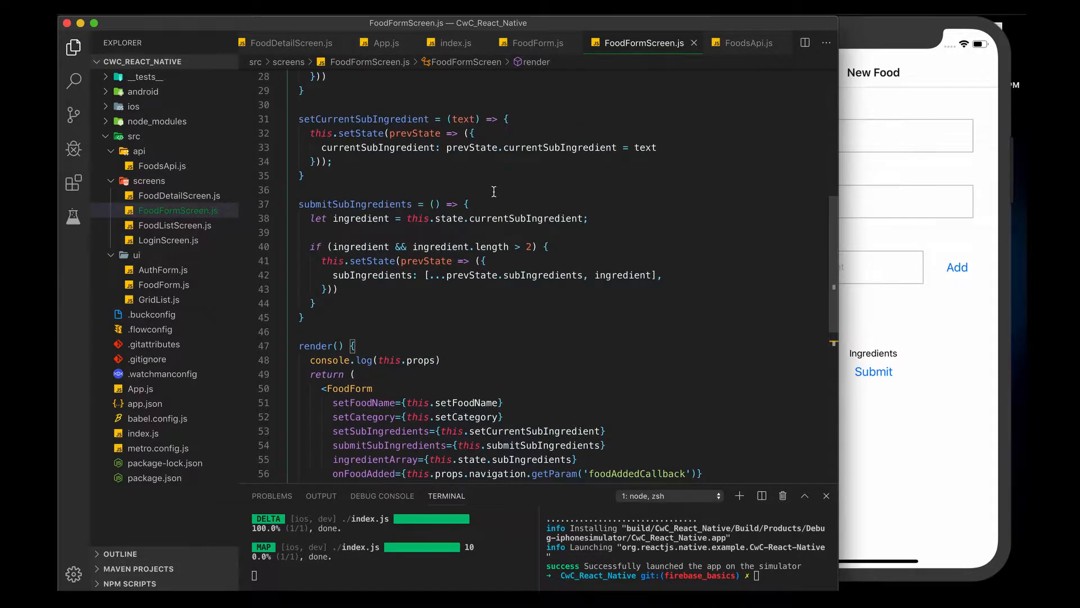
{"action": "scroll", "scroll_direction": "down", "scroll_amount": 3}
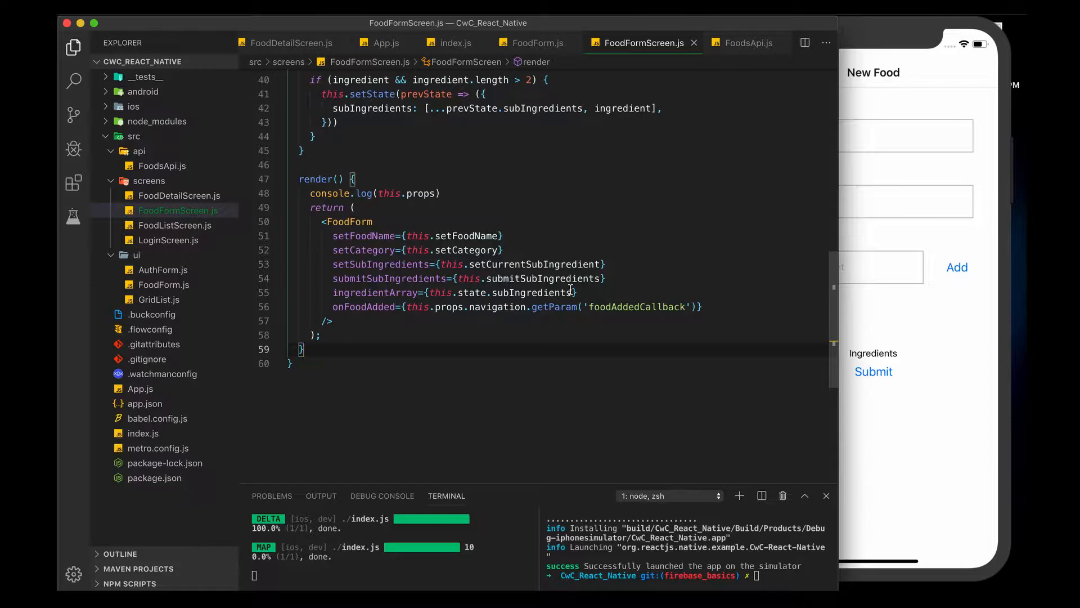
In FoodListScreen.js, make ListItem onPress call navigation.navigate('FoodDetail', { food: item }).
{"action": "left_click", "coordinate": [175, 225]}
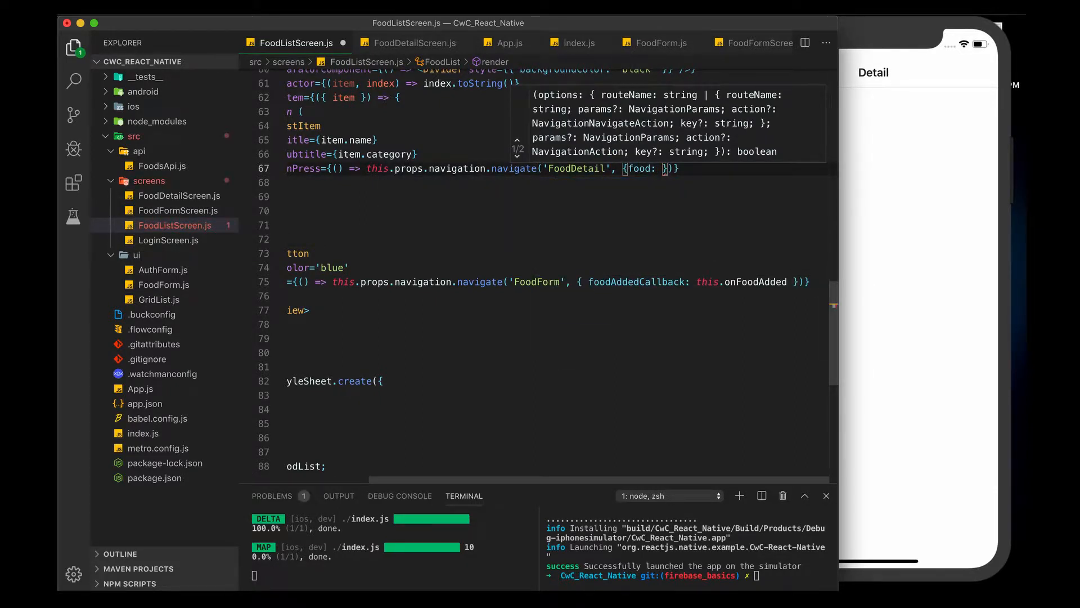
{"action": "type", "text": "item"}
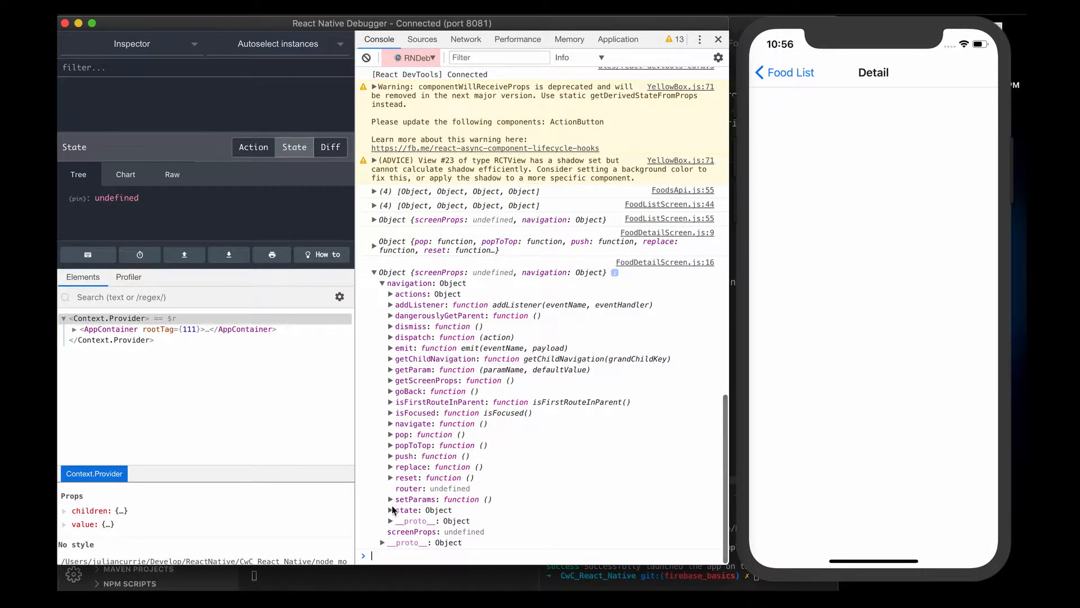
Expand the FoodDetailScreen props log to navigation state and its food params.
{"action": "left_click", "coordinate": [392, 510]}
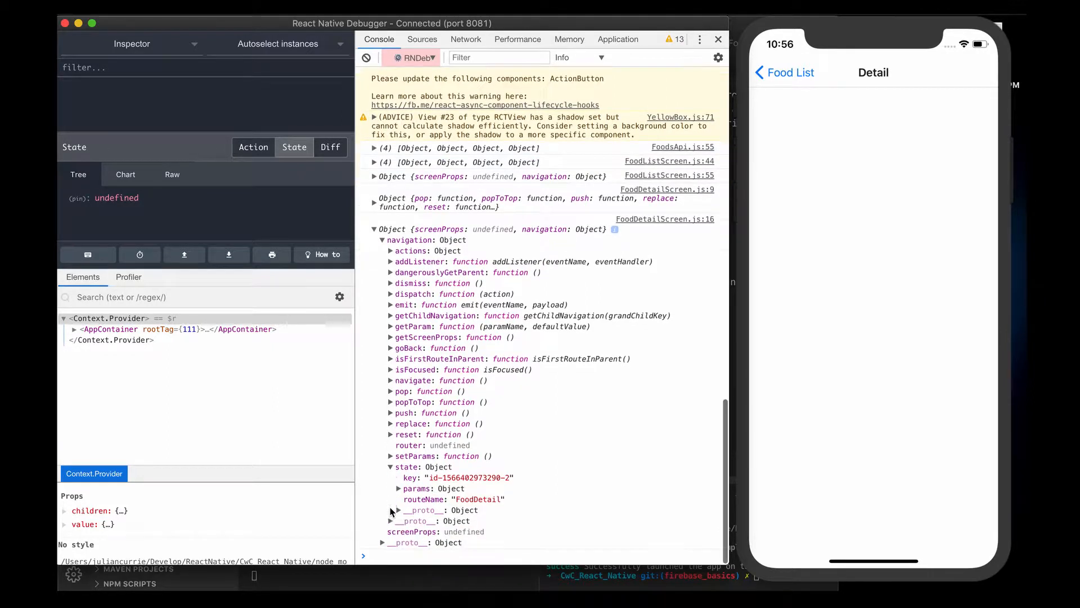
{"action": "left_click", "coordinate": [400, 488]}
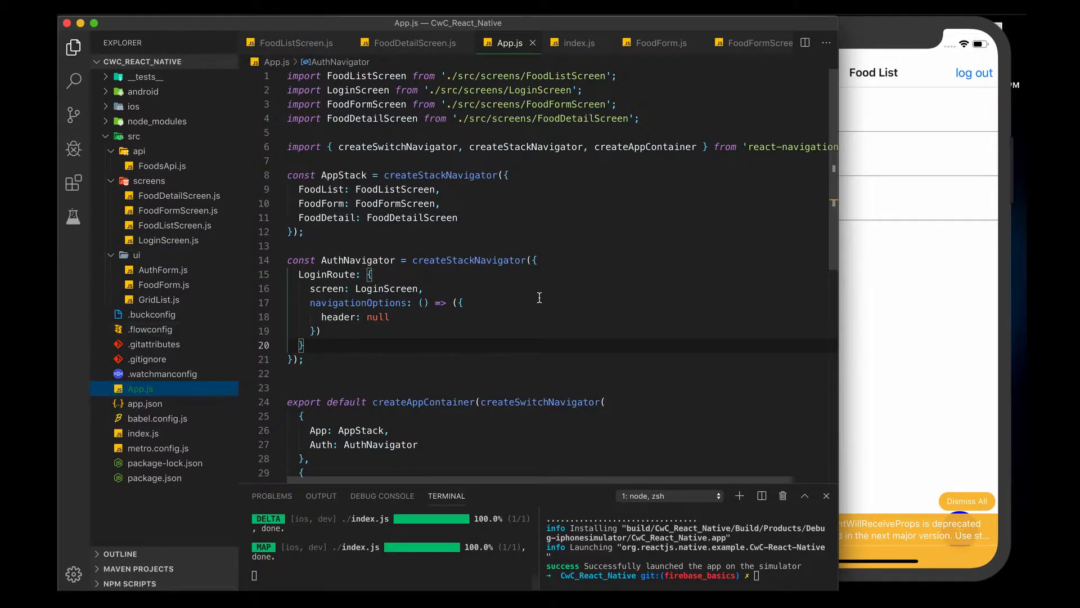
{"action": "scroll", "scroll_direction": "down", "scroll_amount": 3}
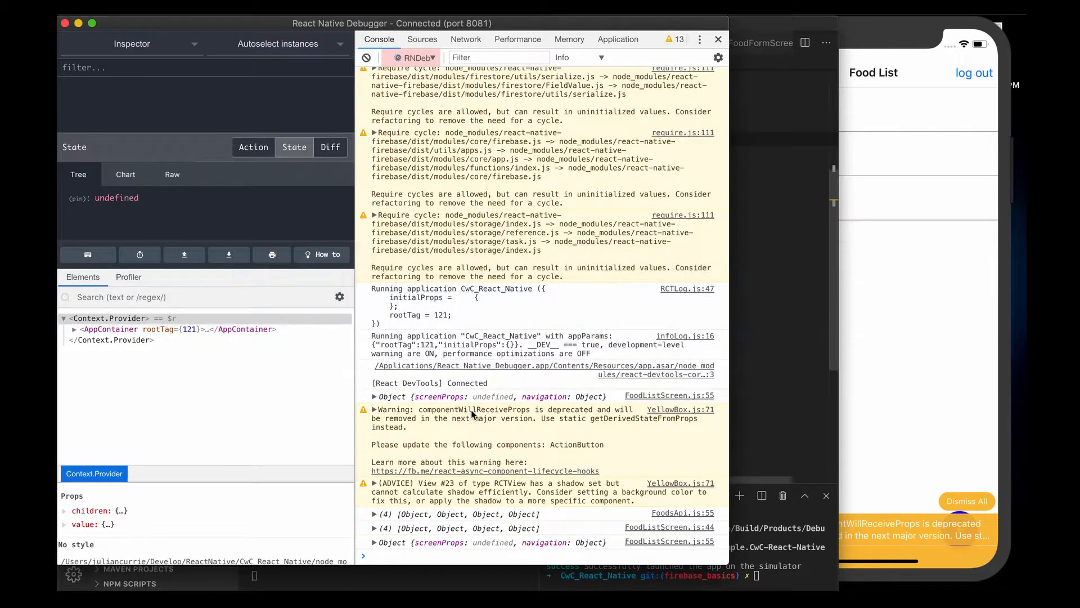
{"action": "left_click", "coordinate": [374, 542]}
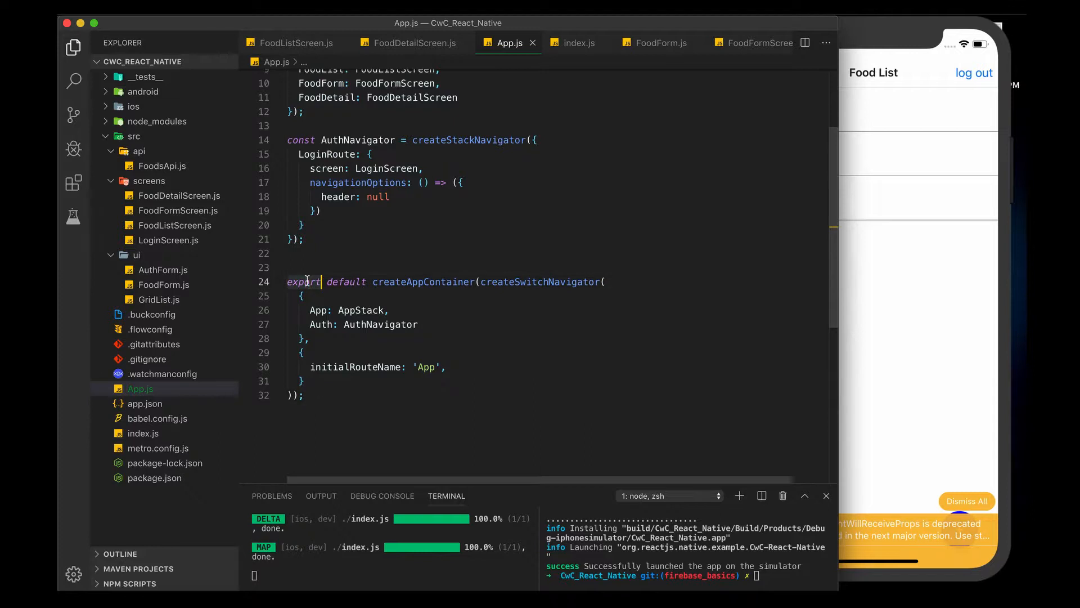
Define const AppContainer and export class Appp rendering AppContainer with screenProps {test: 'hello'}.
{"action": "type", "text": "const AppContainer ="}
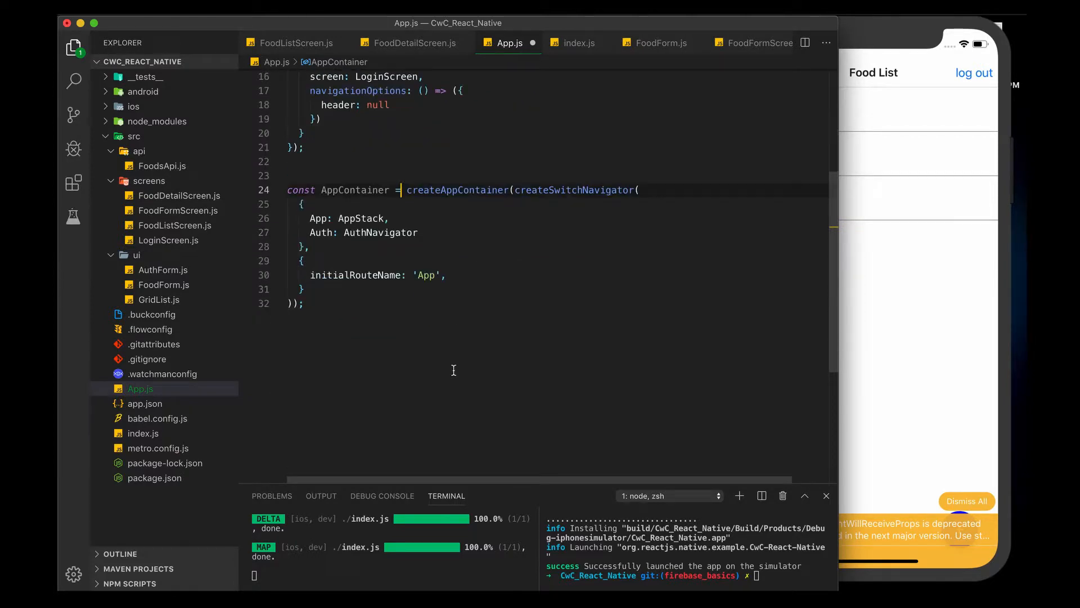
{"action": "type", "text": "export de"}
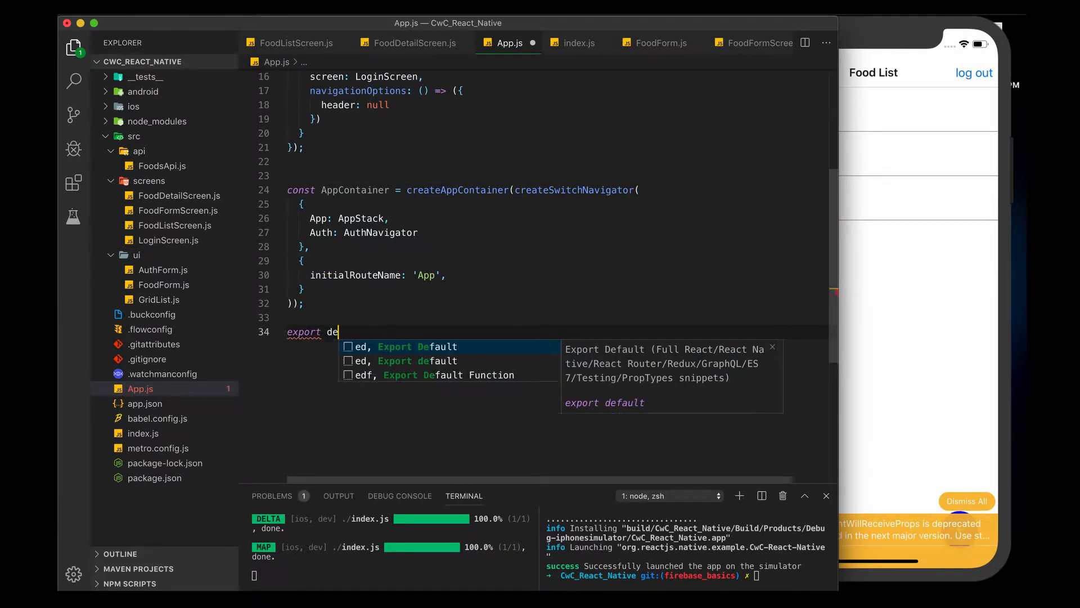
{"action": "type", "text": "fault cla"}
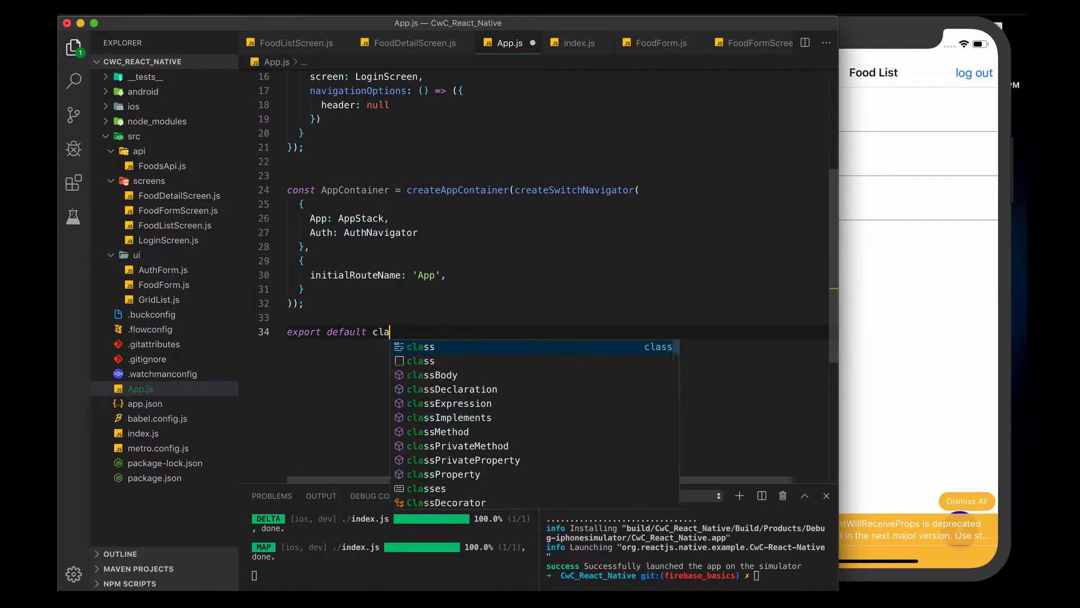
{"action": "type", "text": "ss Appp extends Component {"}
{"action": "type", "text": "<AppContainer"}
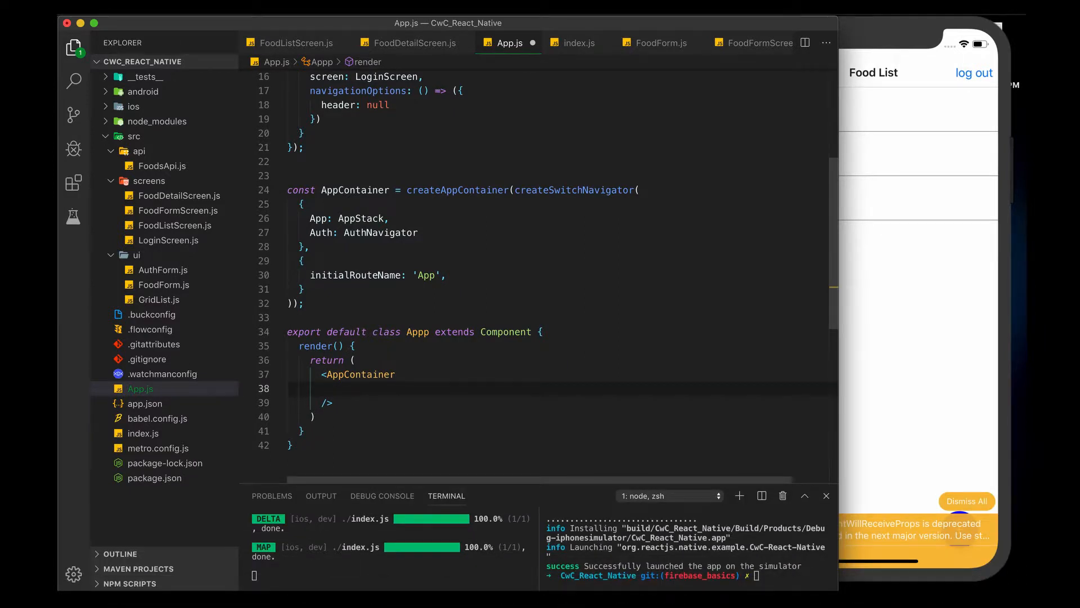
{"action": "type", "text": "screenProps"}
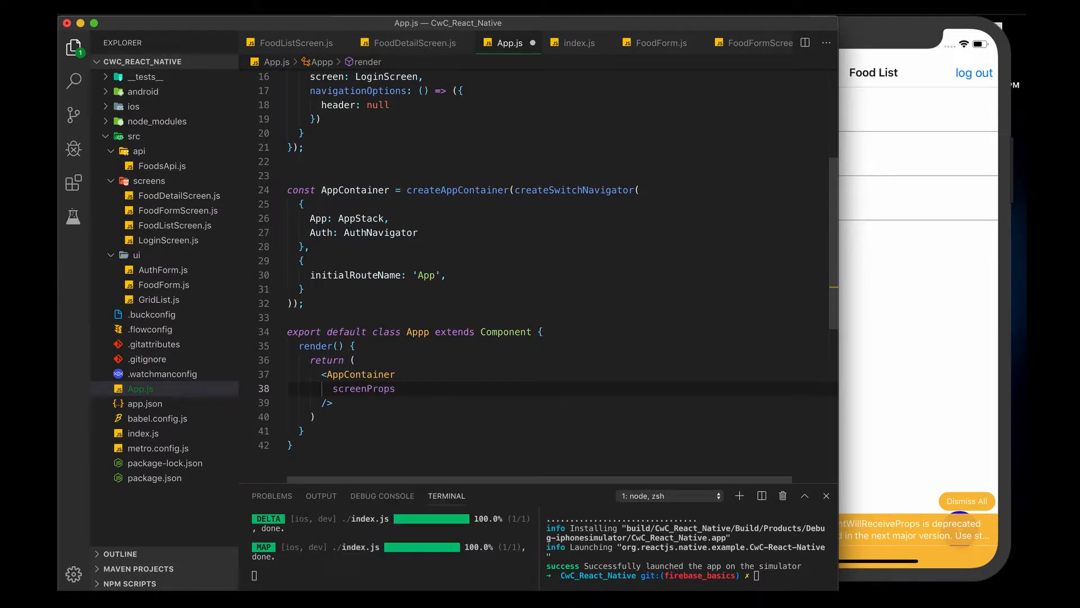
{"action": "type", "text": "="}
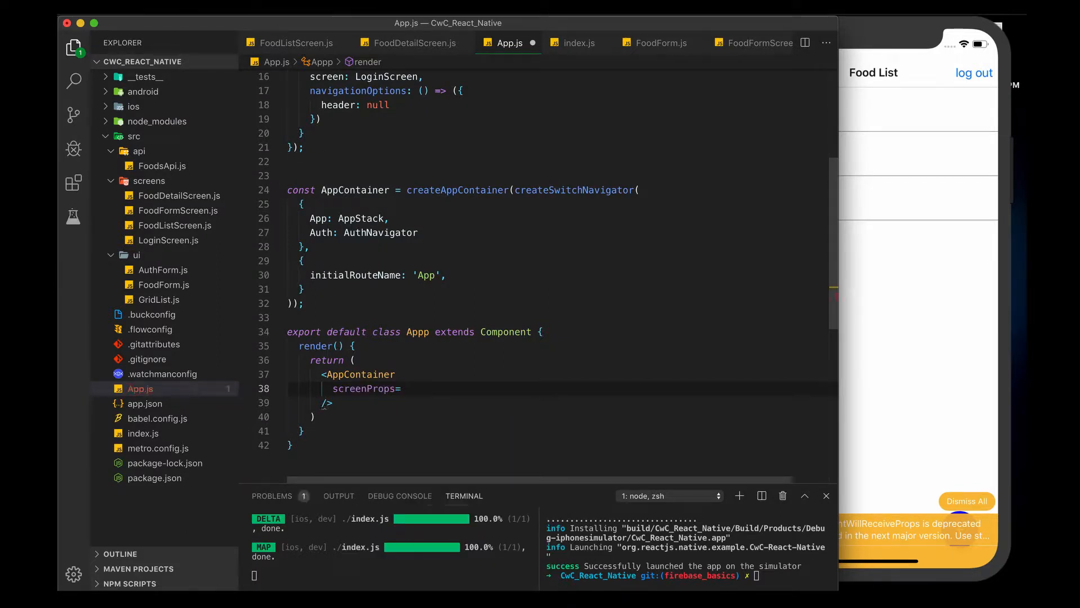
{"action": "type", "text": "{}}"}
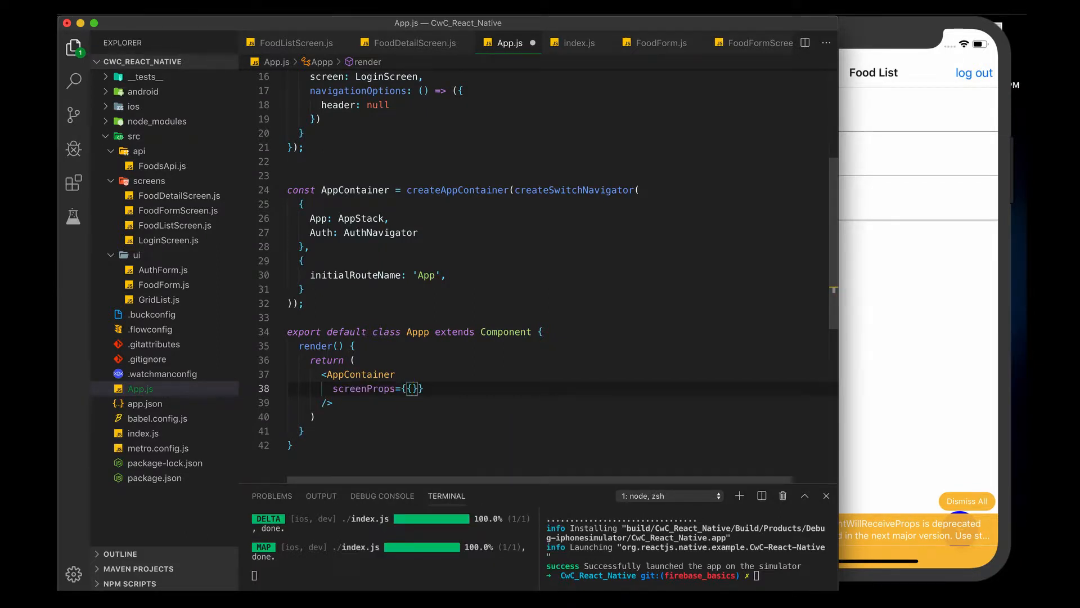
{"action": "type", "text": "test:'hell"}
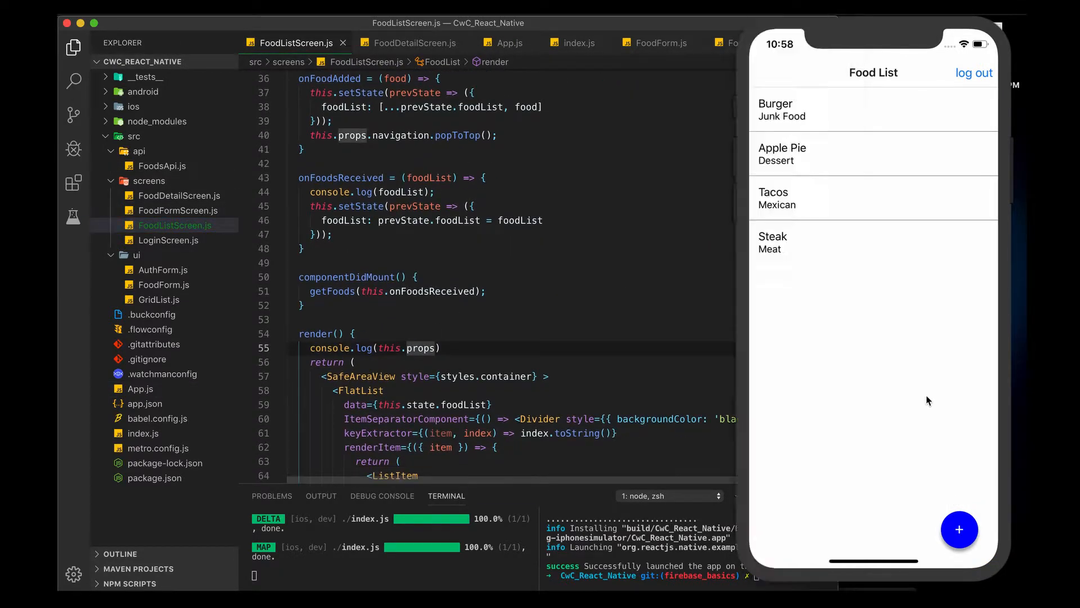
Check in the debugger that list and detail screenProps show test: "hello", then reopen App.js.
{"action": "key", "text": "cmd+tab"}
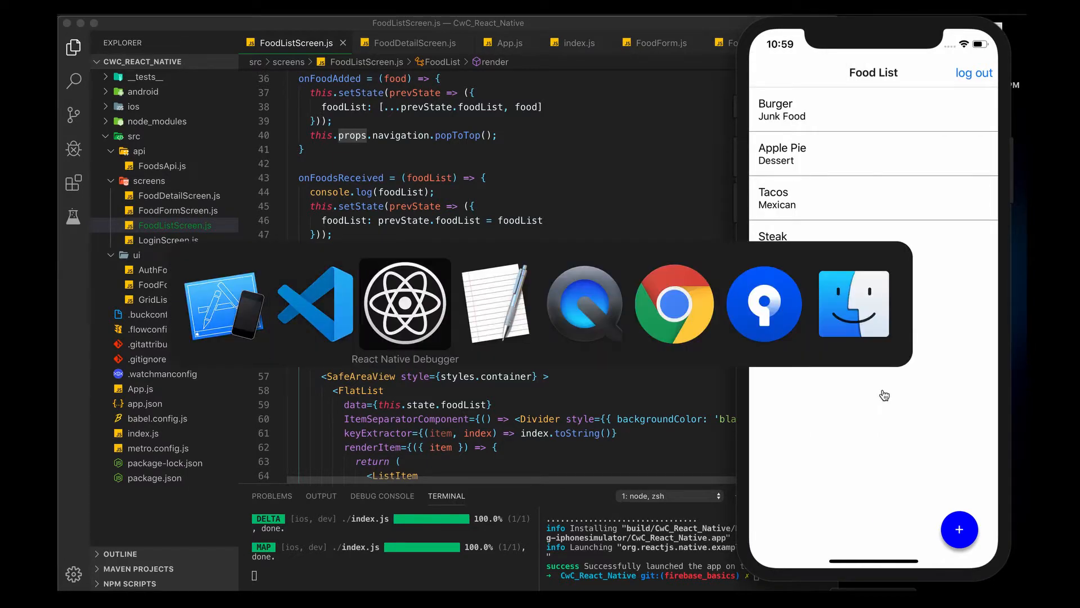
{"action": "left_click", "coordinate": [404, 304]}
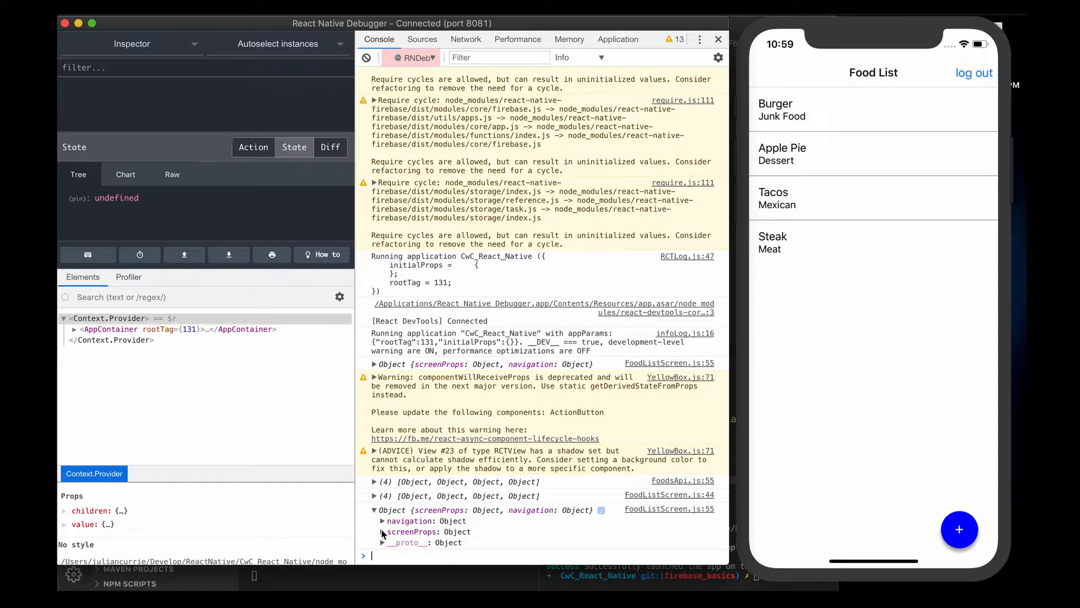
{"action": "left_click", "coordinate": [383, 531]}
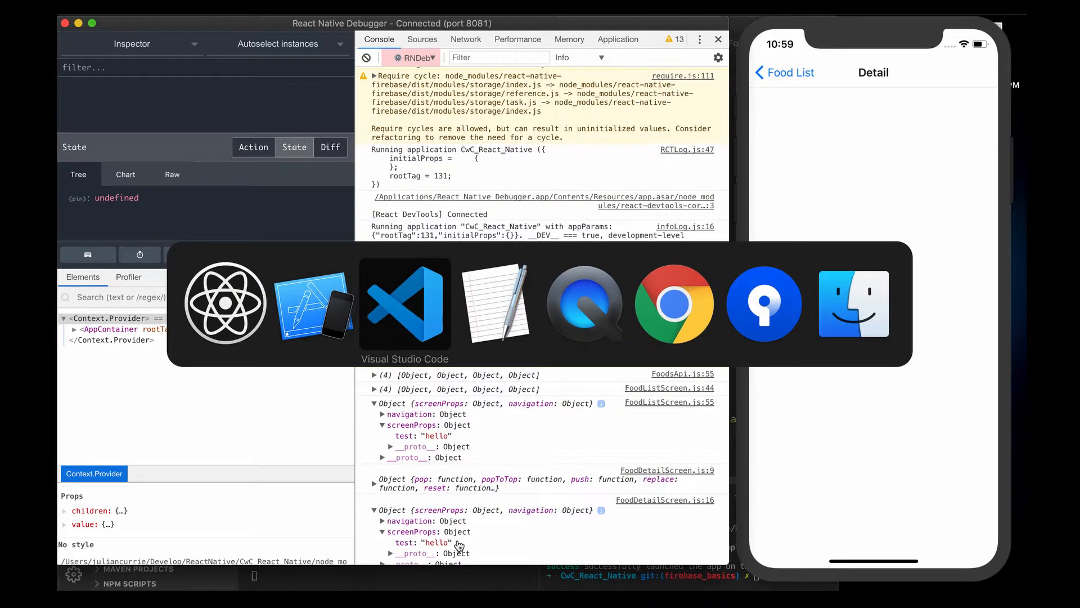
{"action": "left_click", "coordinate": [405, 304]}
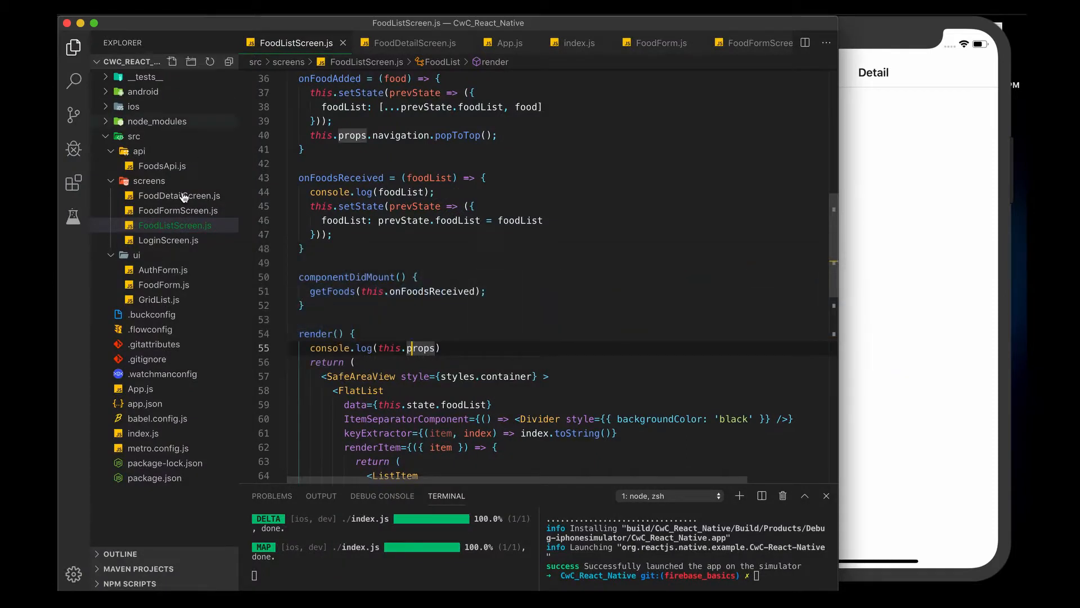
{"action": "left_click", "coordinate": [510, 42]}
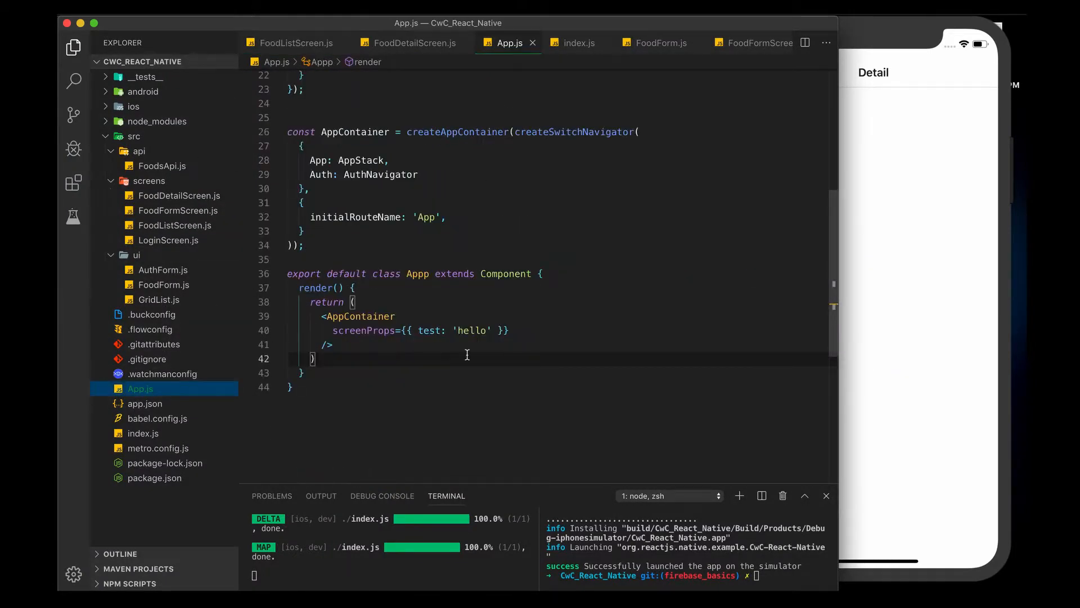